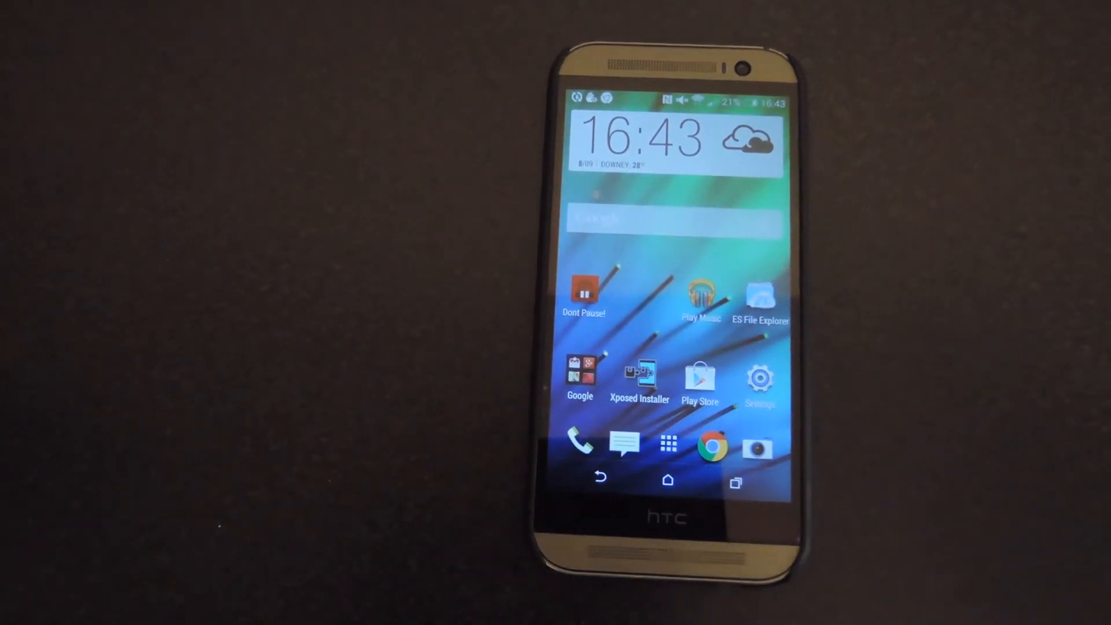
- Launch Xposed Installer from the home screen and reach the ChromePie module settings
left_click(639, 371)
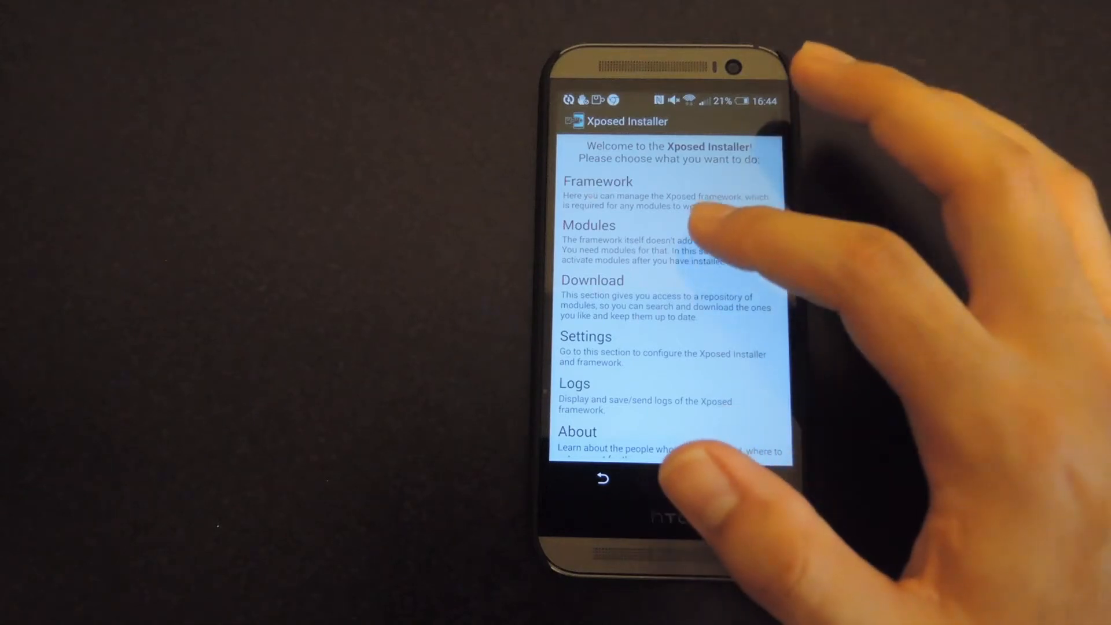
left_click(588, 226)
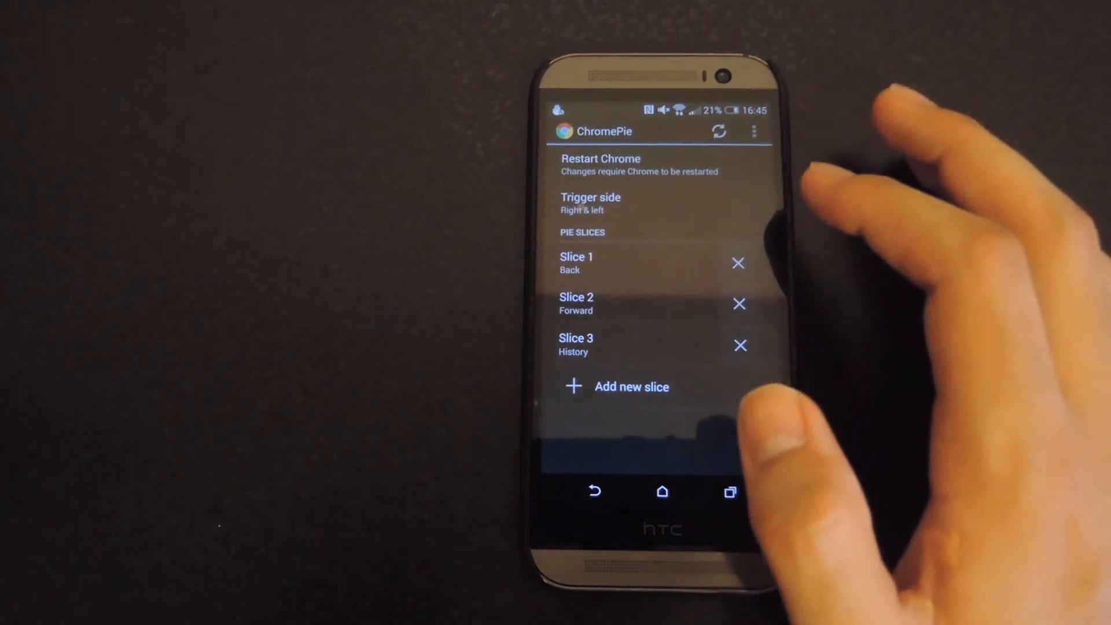
- Add a fourth pie slice below History, left unassigned (None)
left_click(615, 387)
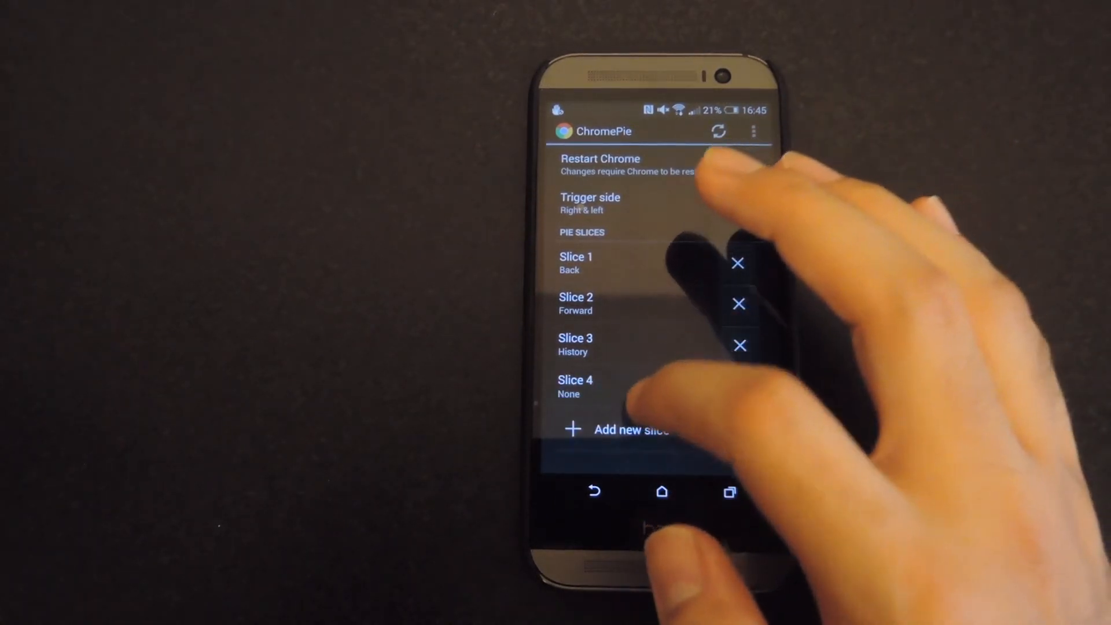